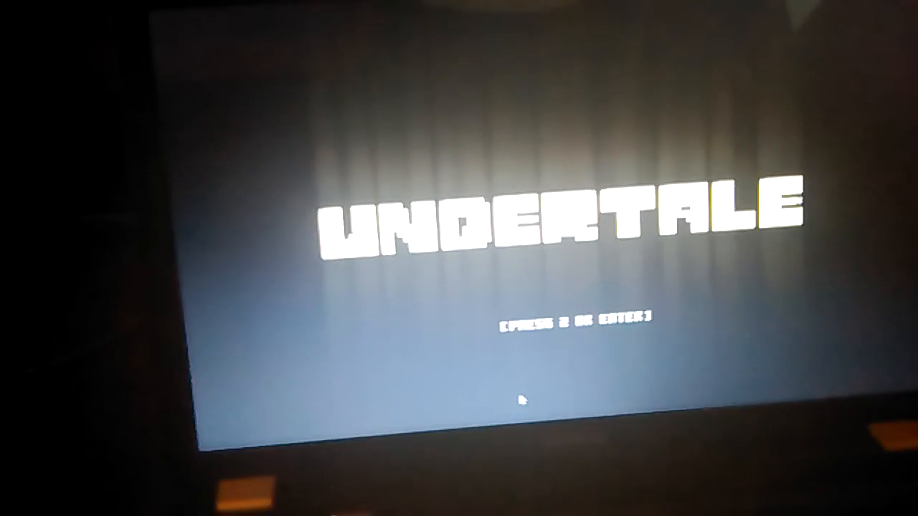
pyautogui.press('enter')
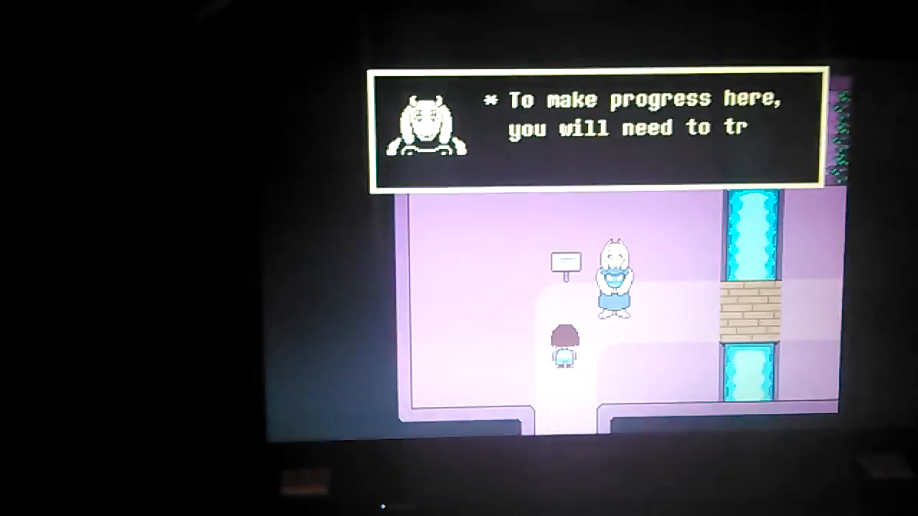
pyautogui.press('enter')
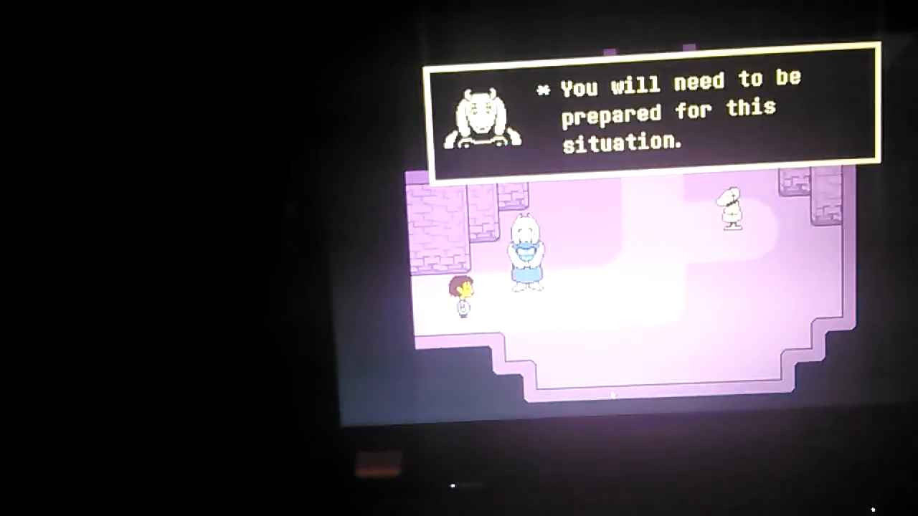
pyautogui.press('enter')
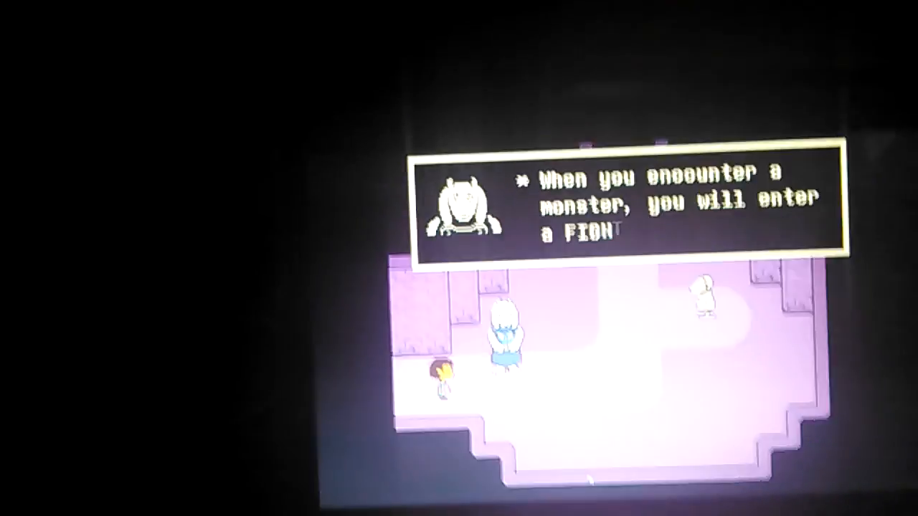
pyautogui.press('enter')
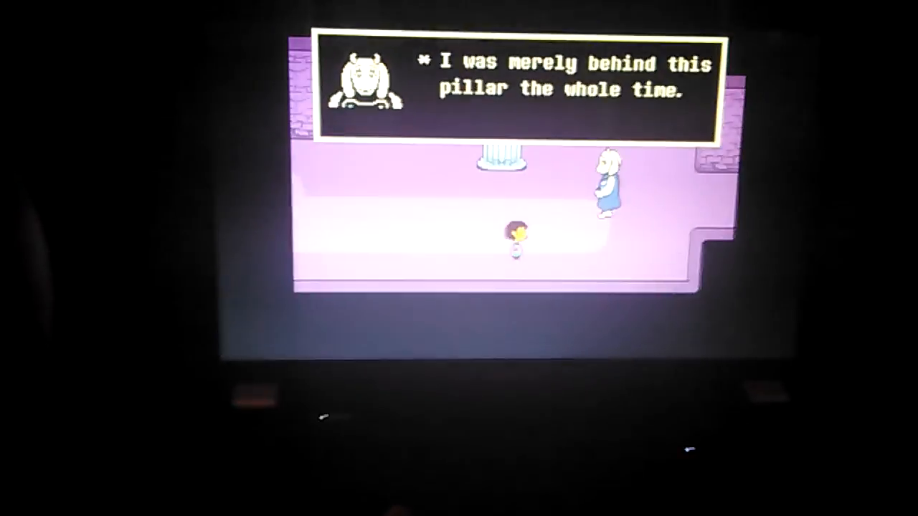
pyautogui.press('z')
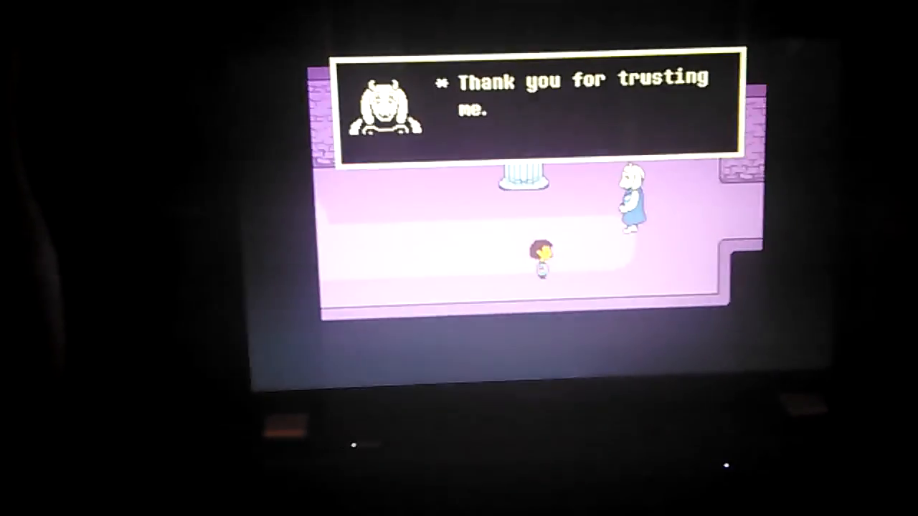